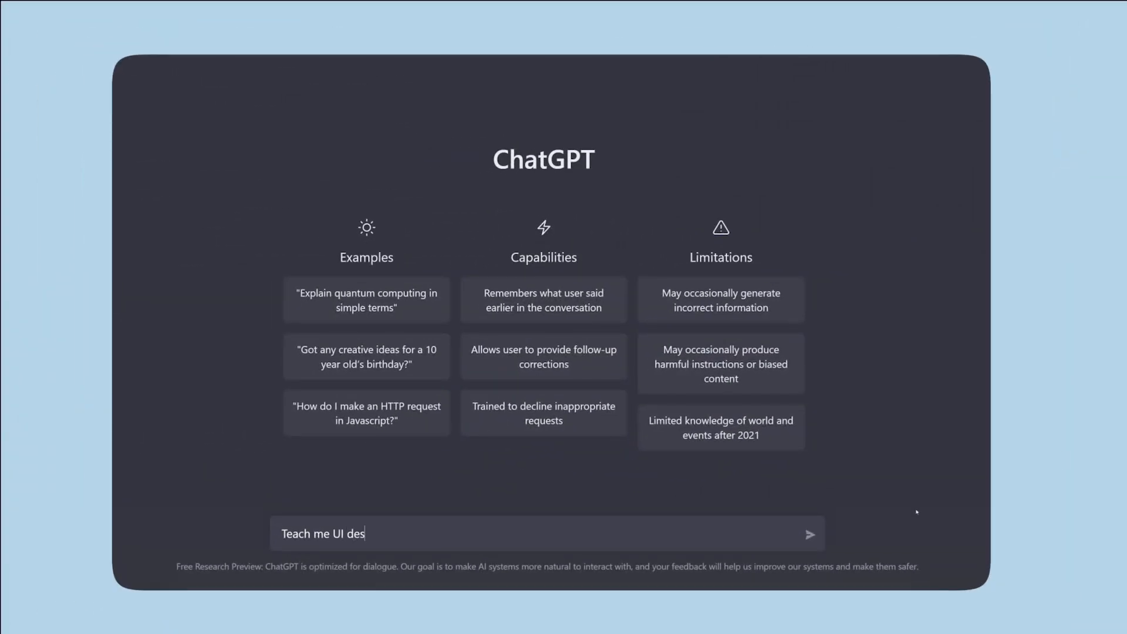
Ask ChatGPT 'Teach me UI design fundamentals, in a dark humorous way.'
type("ign fundamentals, in a dark humor")
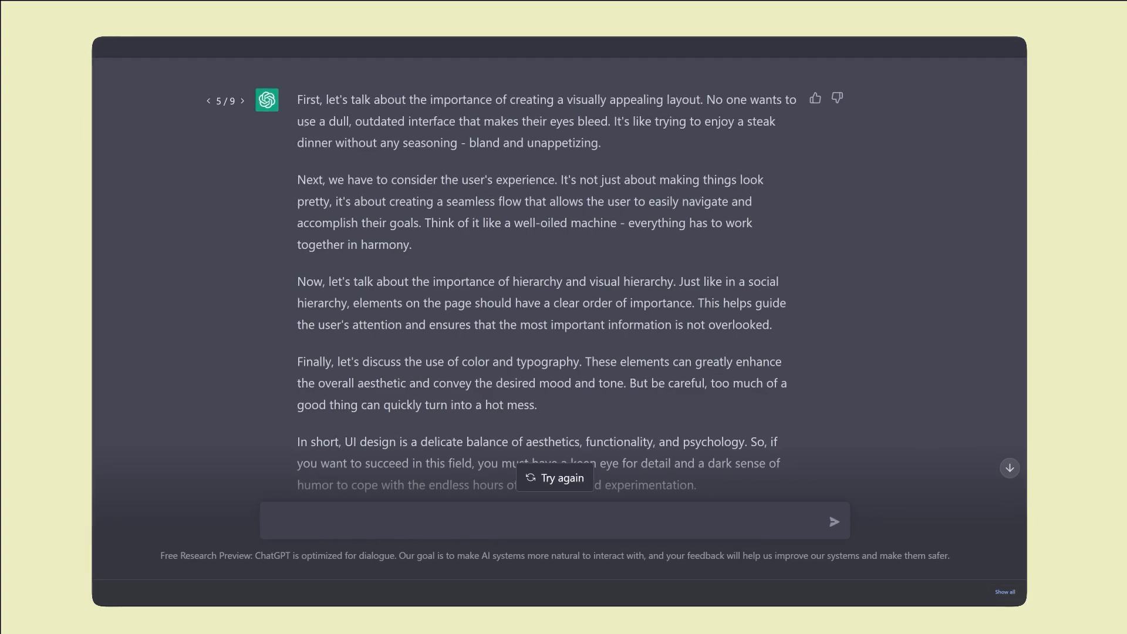
mouse_move(302, 81)
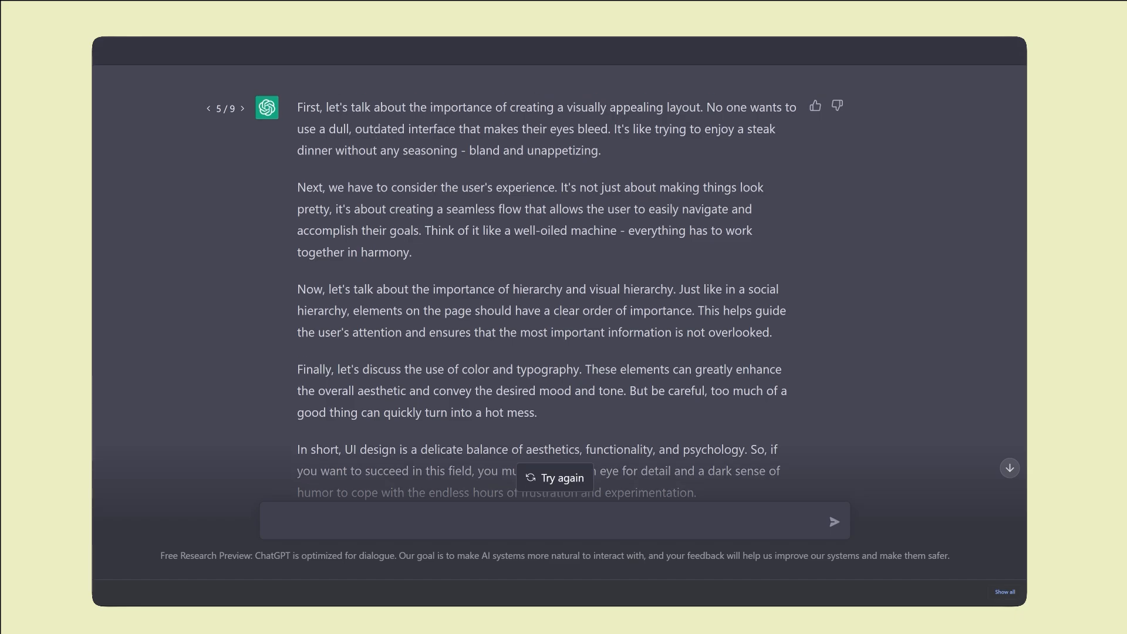
scroll("up", 3)
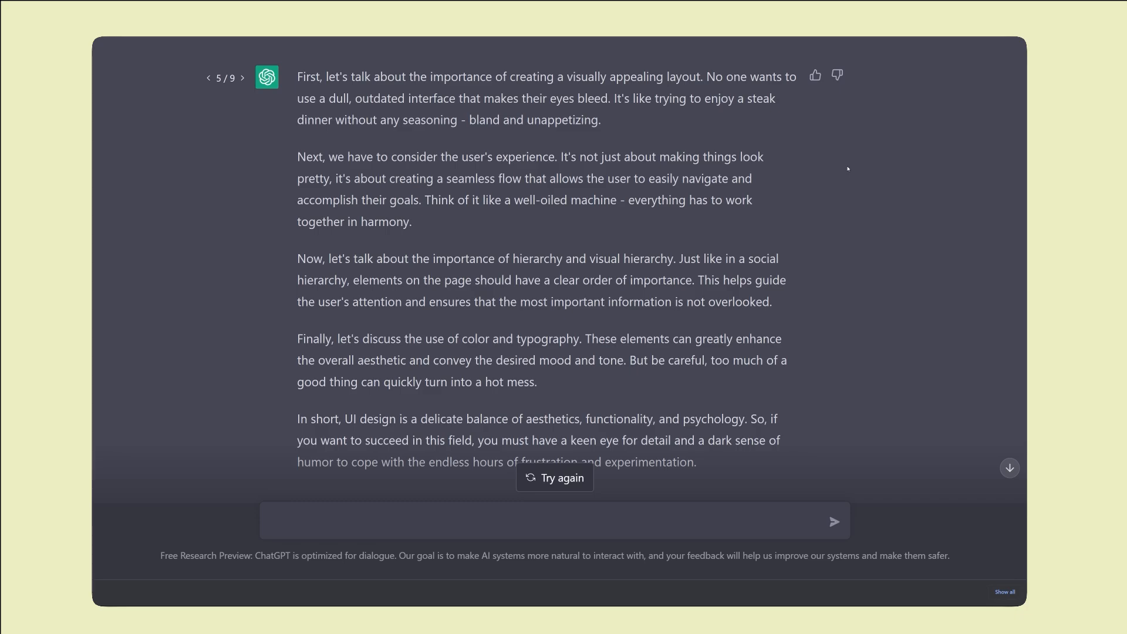
left_click(209, 78)
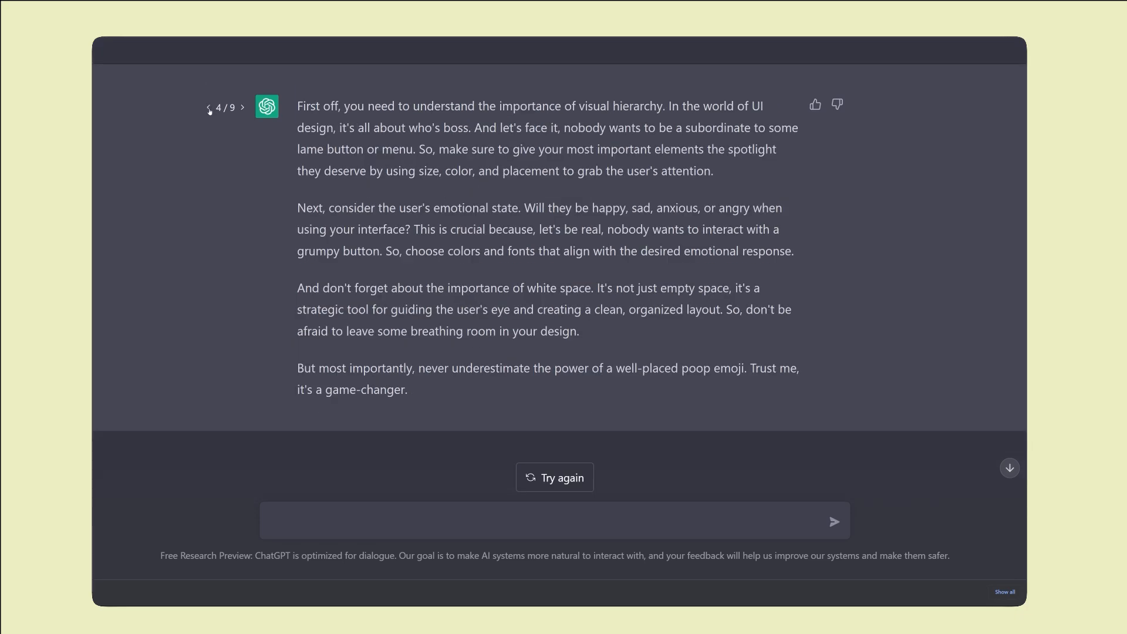
Step back to answer 3 of 9, the five sarcastic numbered UI rules
left_click(209, 108)
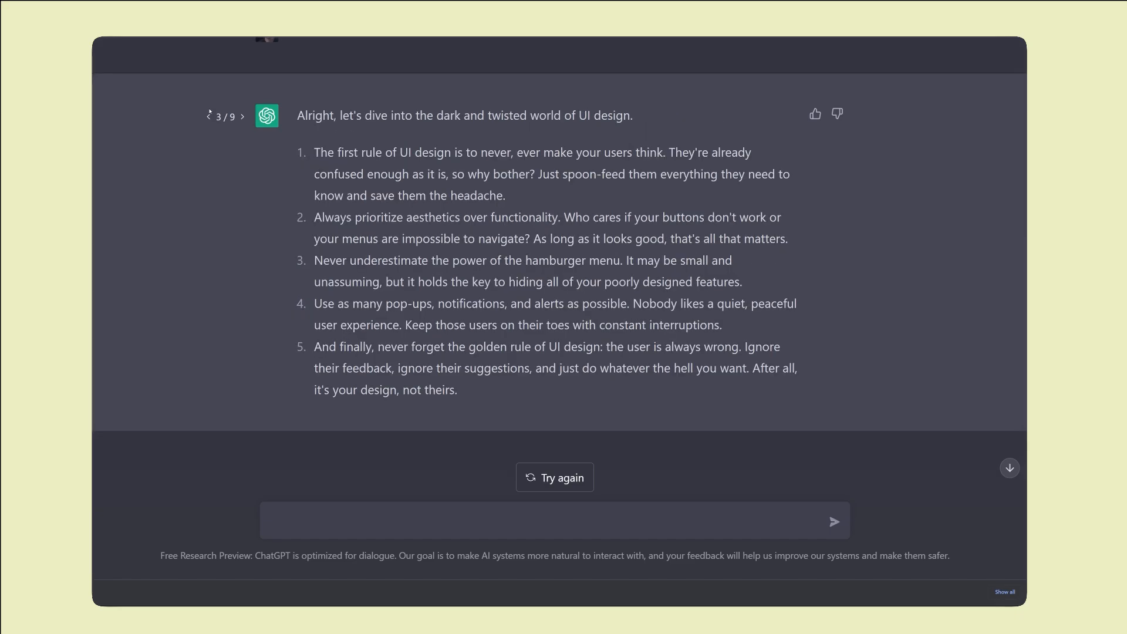
mouse_move(204, 129)
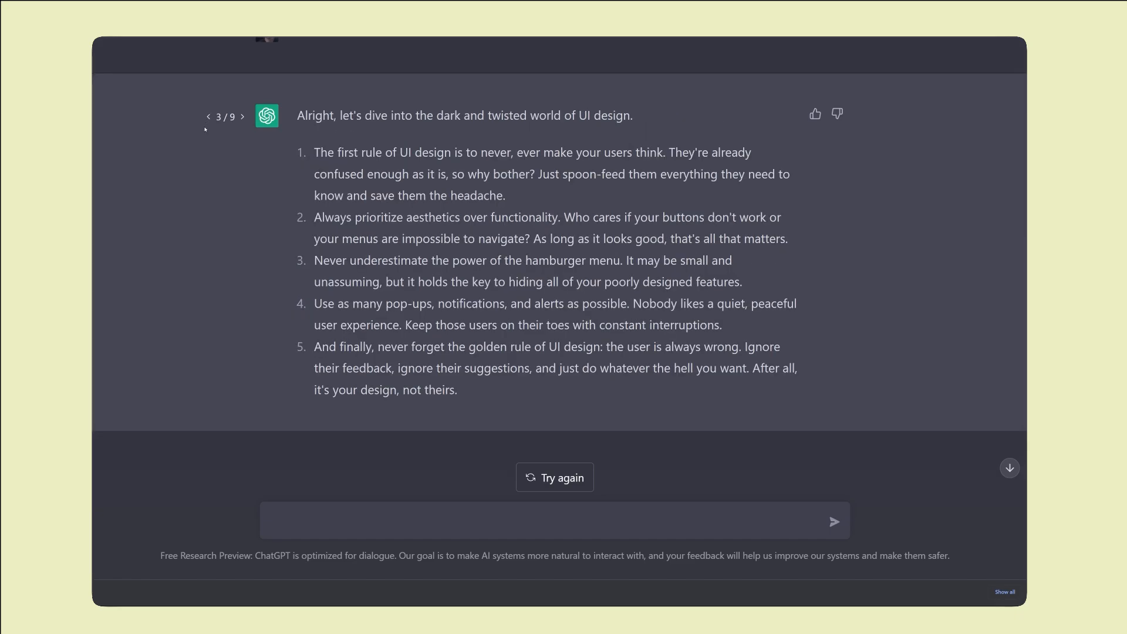
scroll("up", 3)
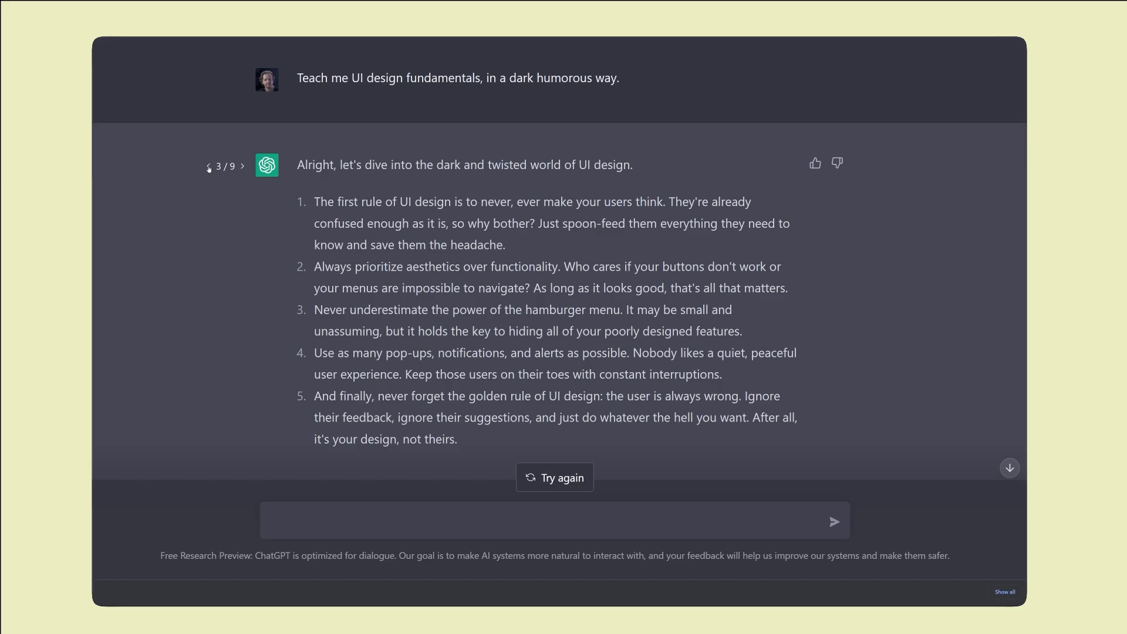
mouse_move(245, 166)
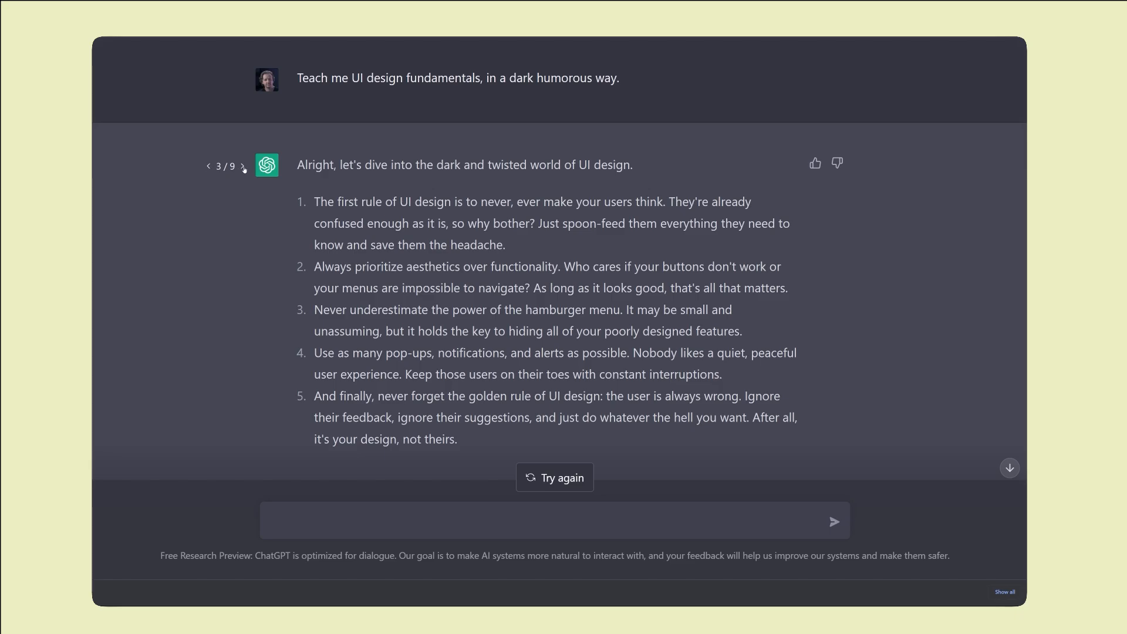